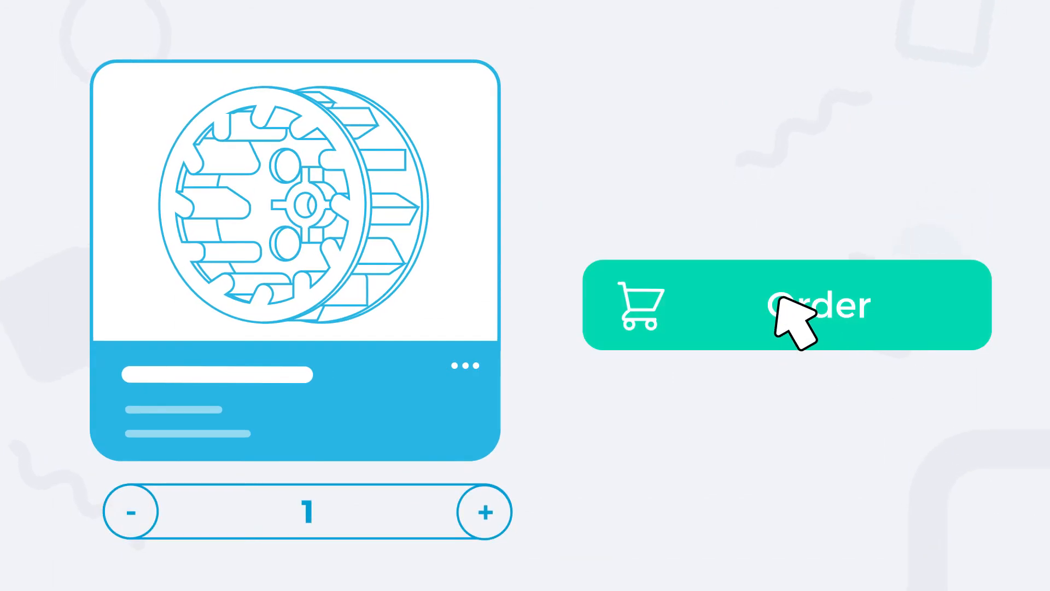
pyautogui.click(790, 305)
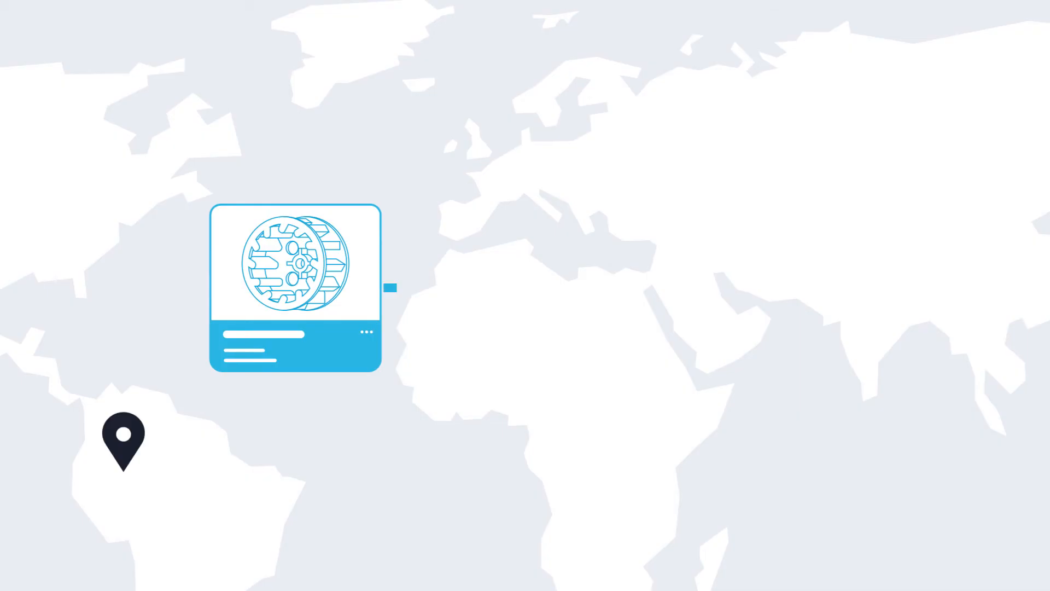